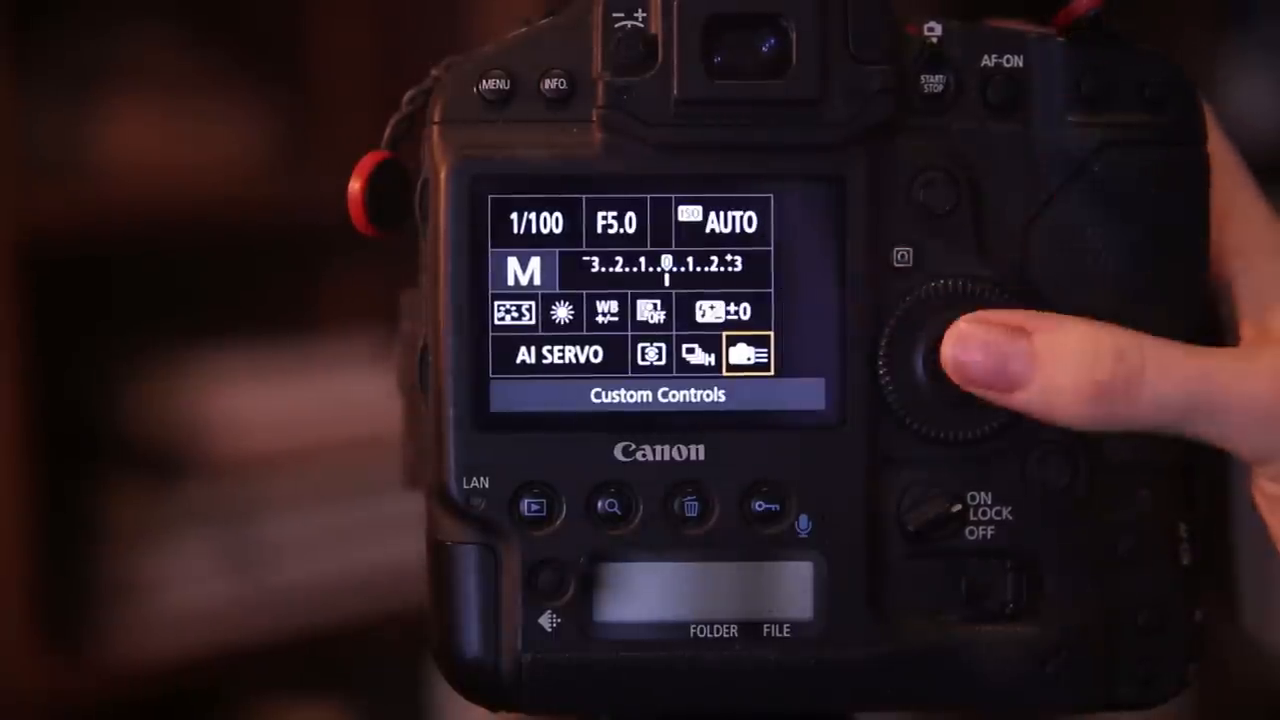
- Open Custom Controls from the Quick Control screen to view shutter half-press metering start
left_click(958, 362)
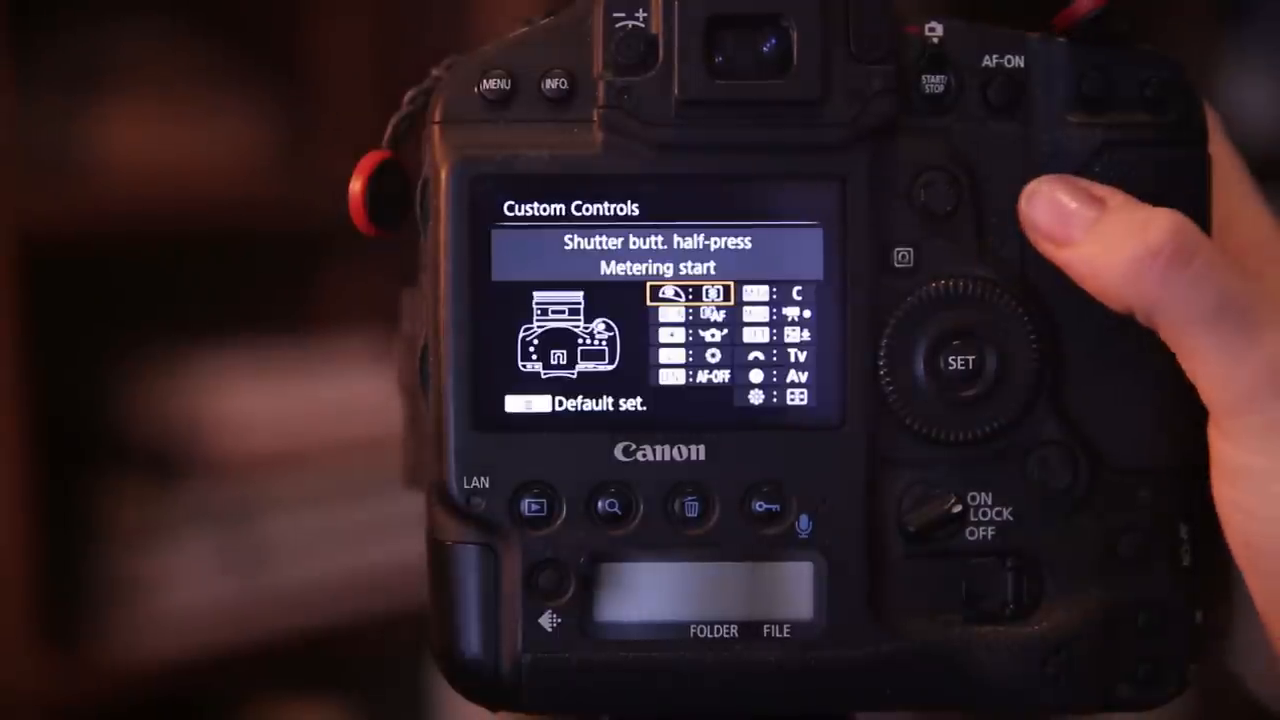